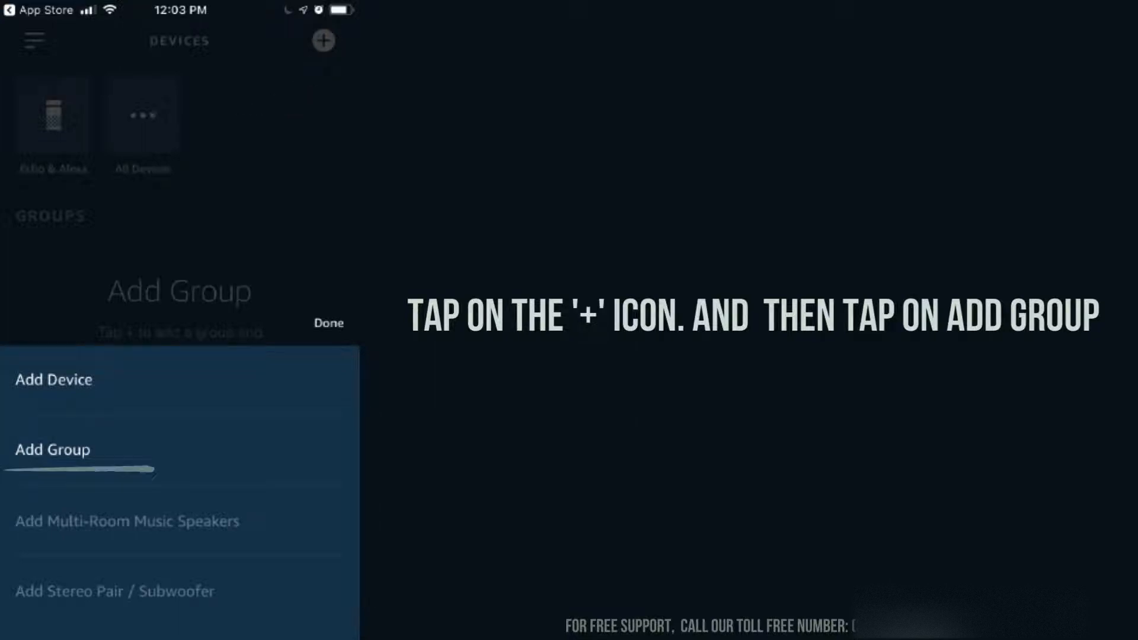
Begin adding a new device group from the Devices screen for the office
click(51, 450)
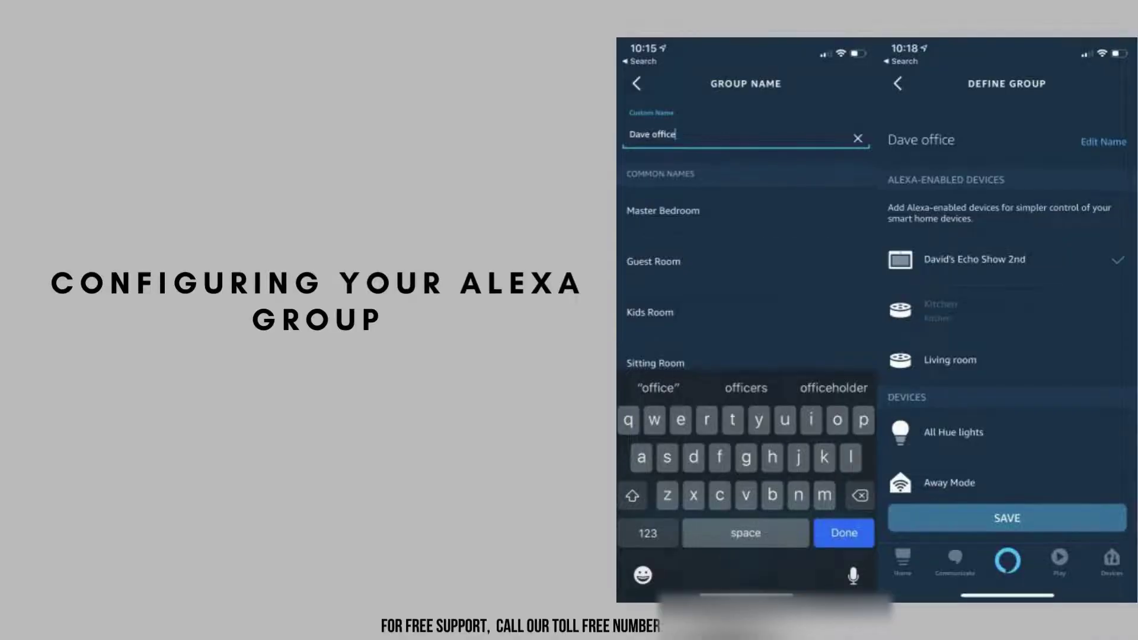